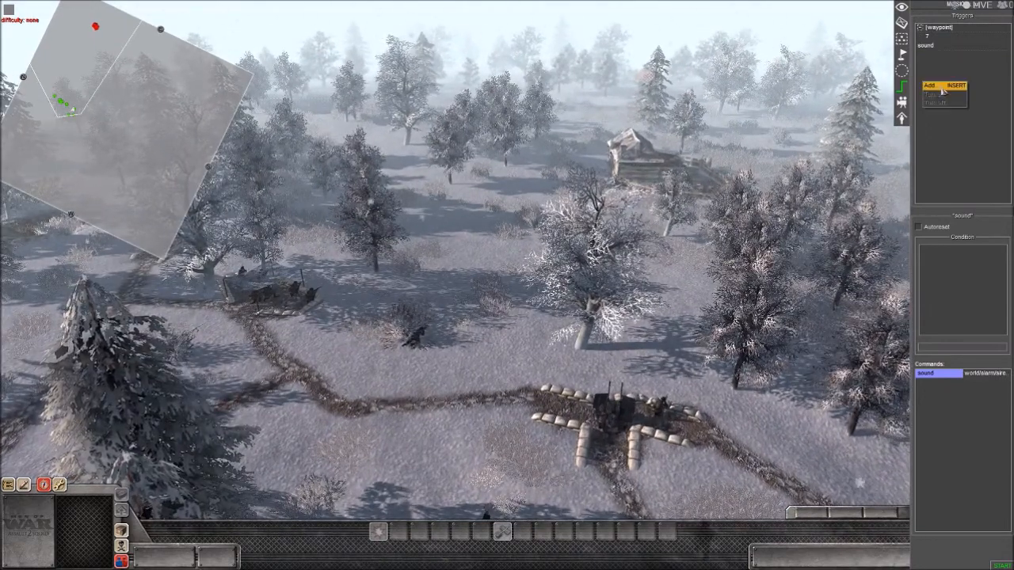
Create a new trigger named arty and give it a delay command.
left_click(929, 86)
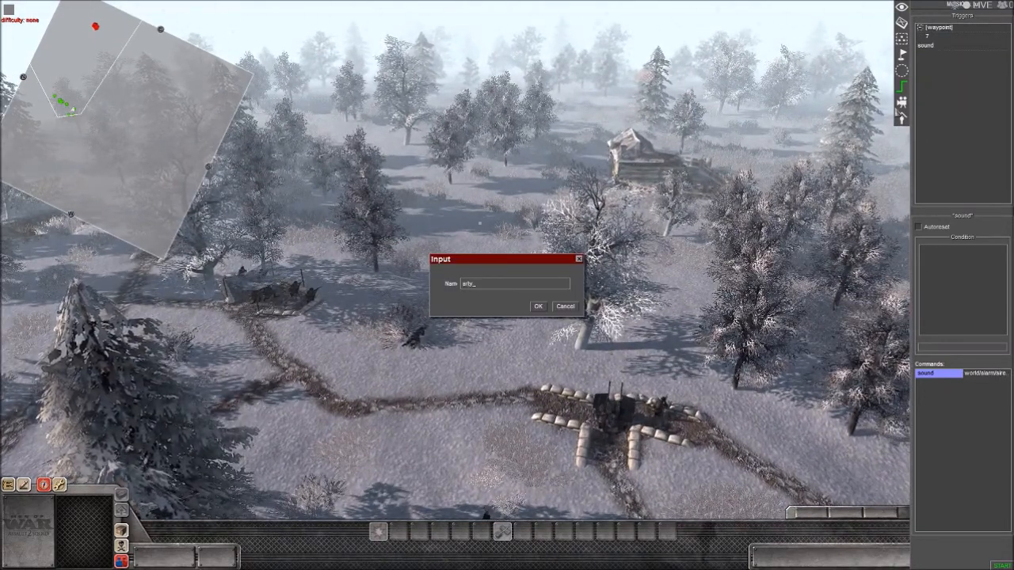
left_click(537, 307)
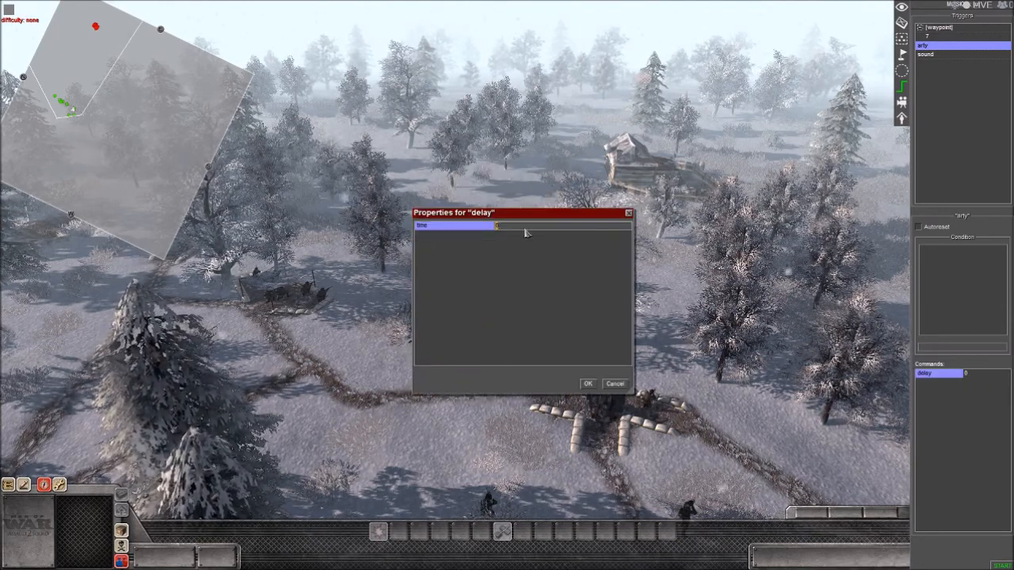
Set the delay to 2 seconds and add a spawn command for artillery_explosion.
left_click(587, 384)
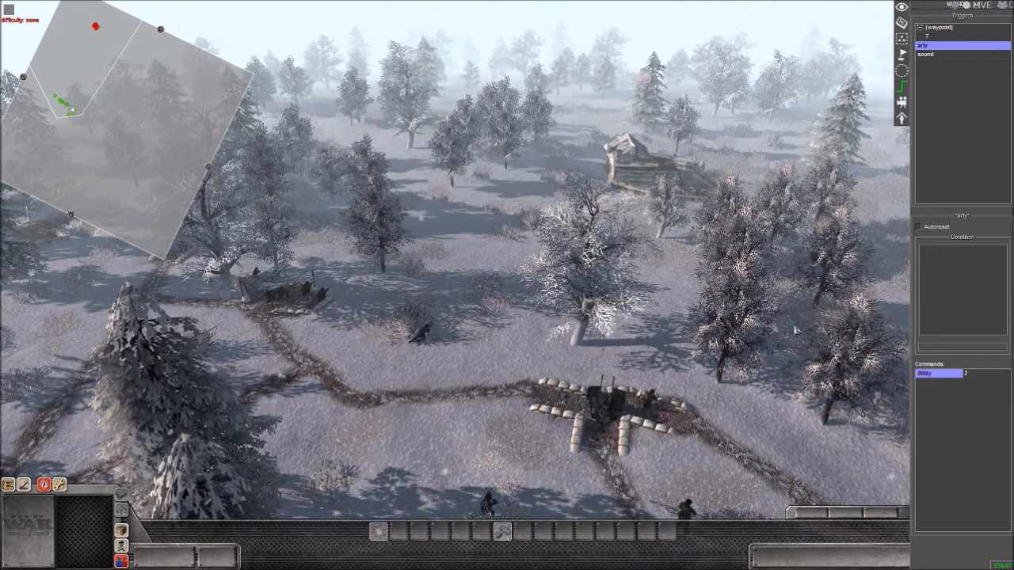
double_click(937, 373)
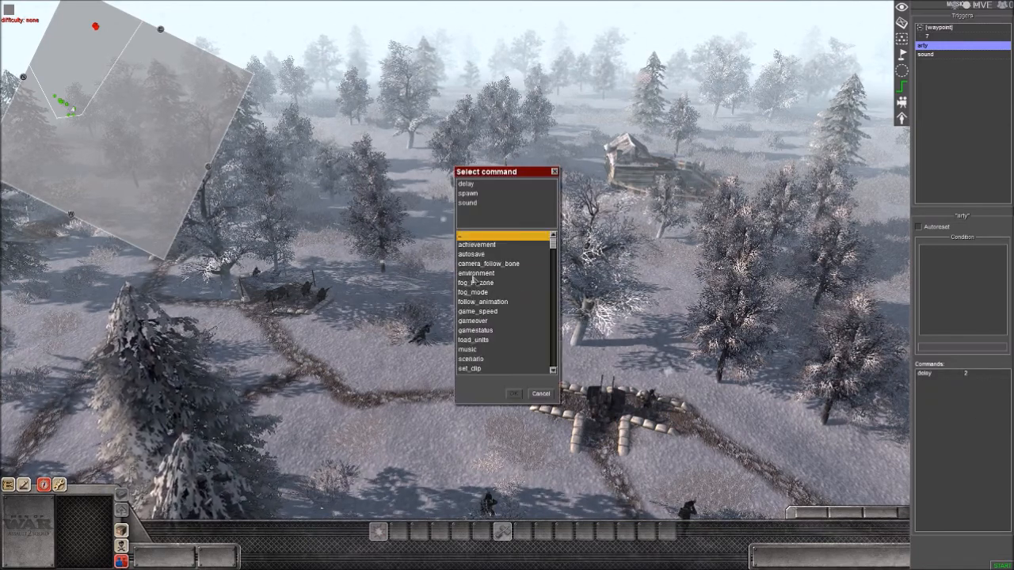
scroll("down", 3)
type("explos")
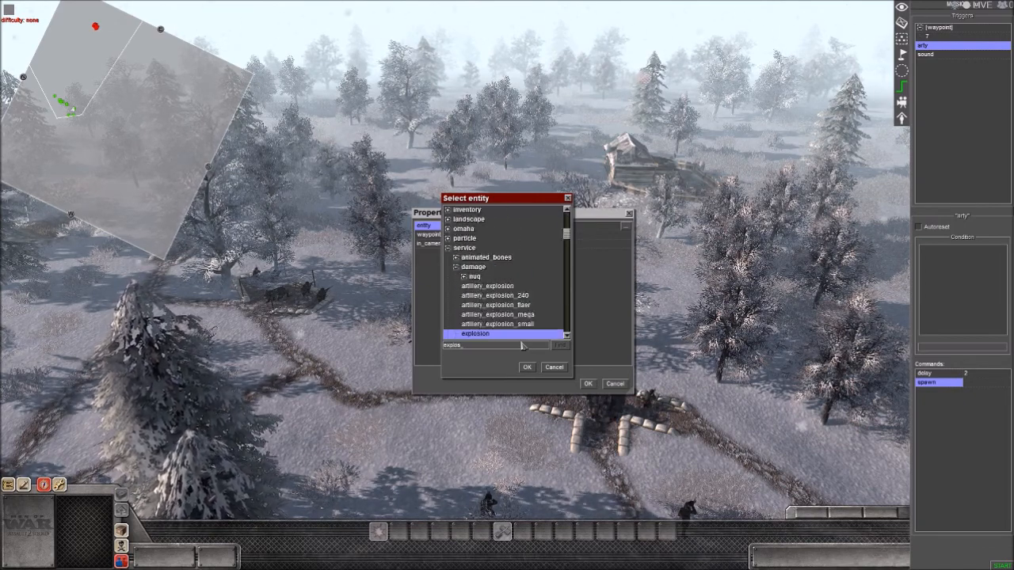
left_click(527, 366)
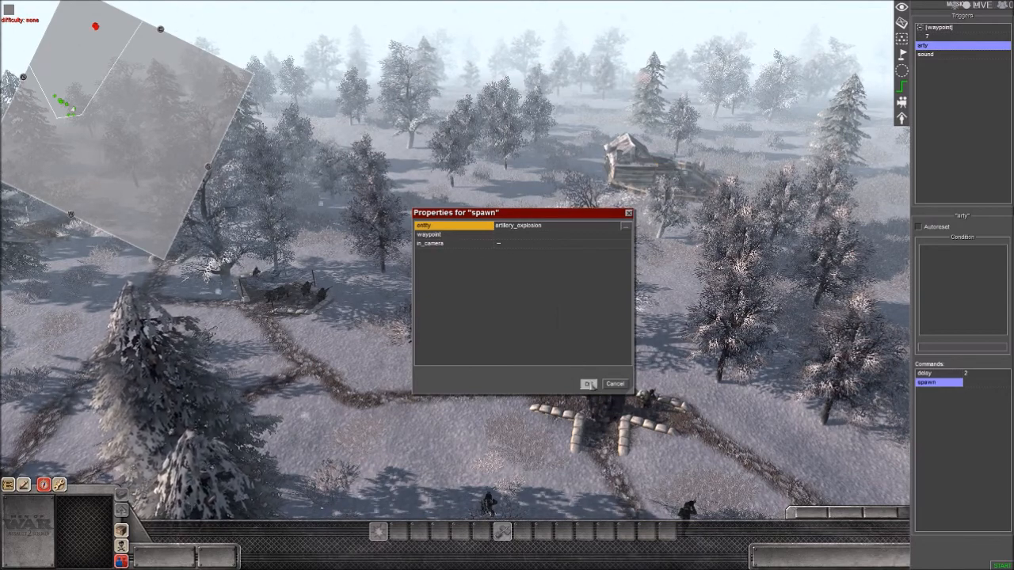
left_click(587, 383)
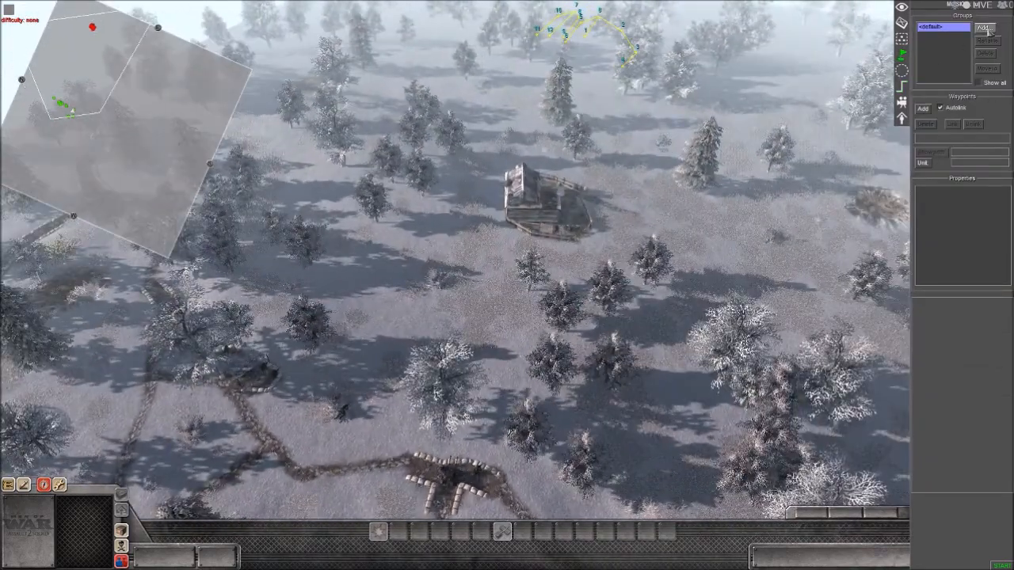
Create an arty waypoint group containing waypoint 13 with a 500 radius.
left_click(987, 41)
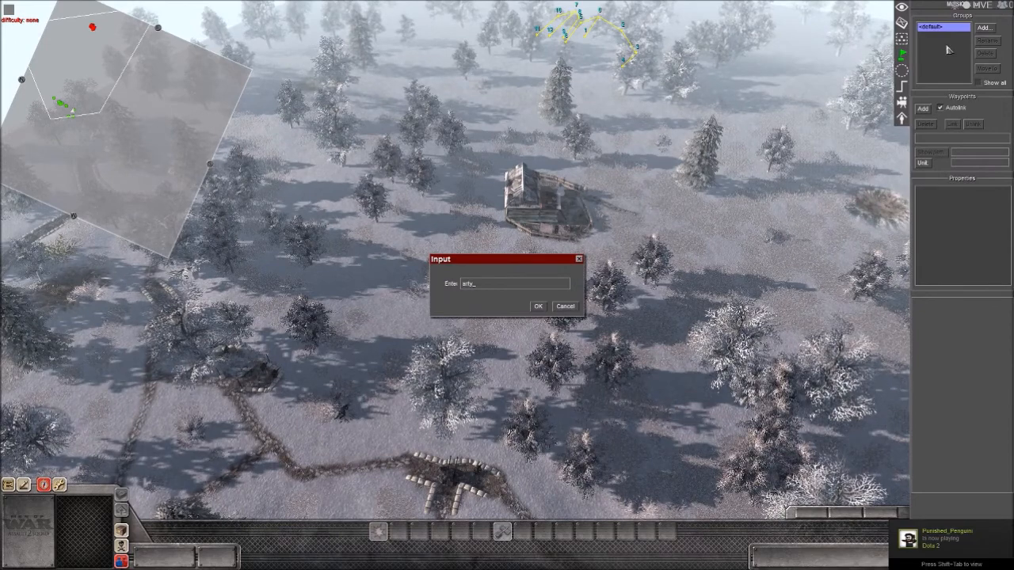
left_click(538, 307)
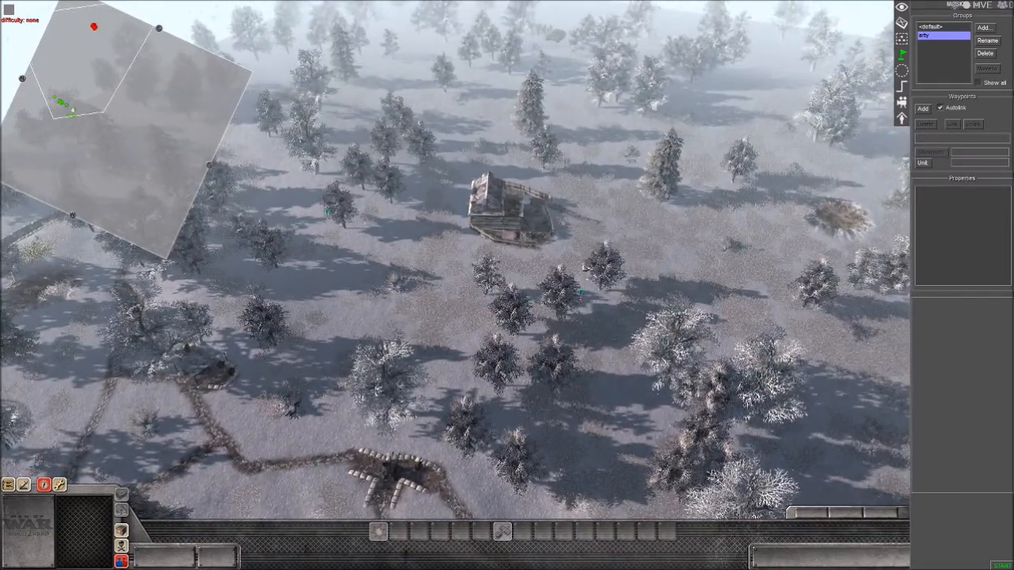
left_click(922, 108)
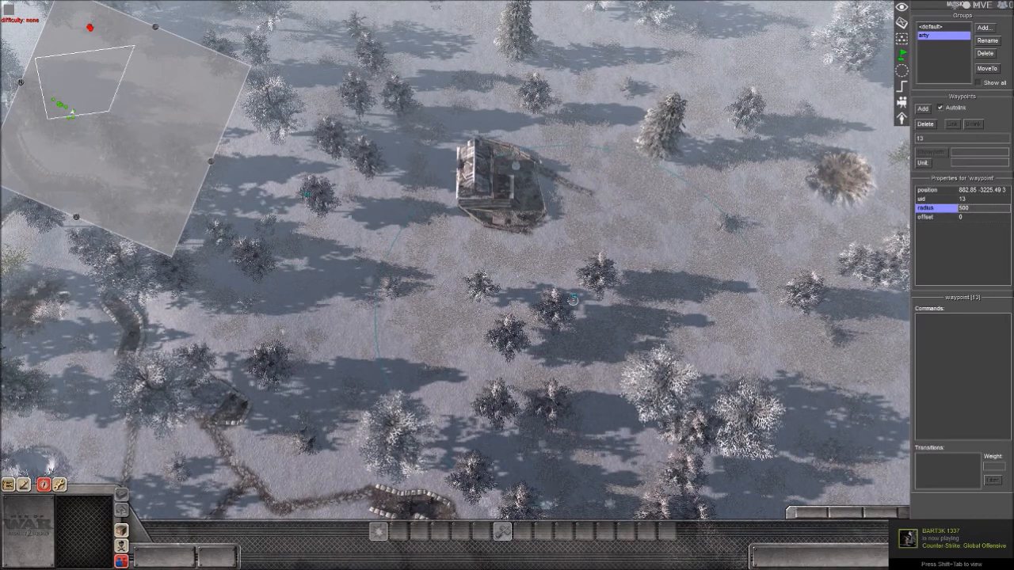
left_click(922, 109)
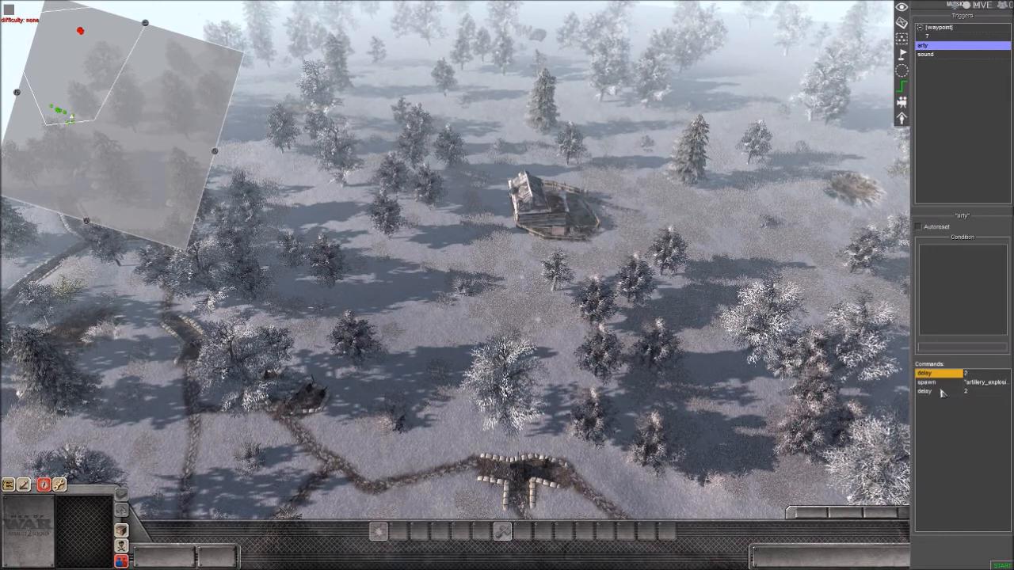
Shorten the second delay to 1 second and duplicate spawn/delay pairs into a sequence of four spawns.
double_click(923, 391)
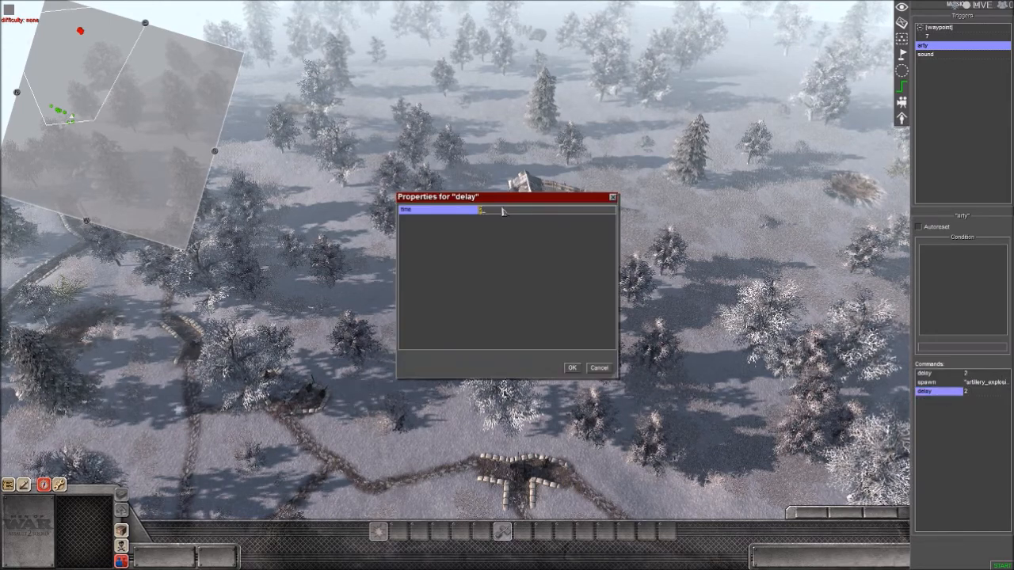
left_click(572, 367)
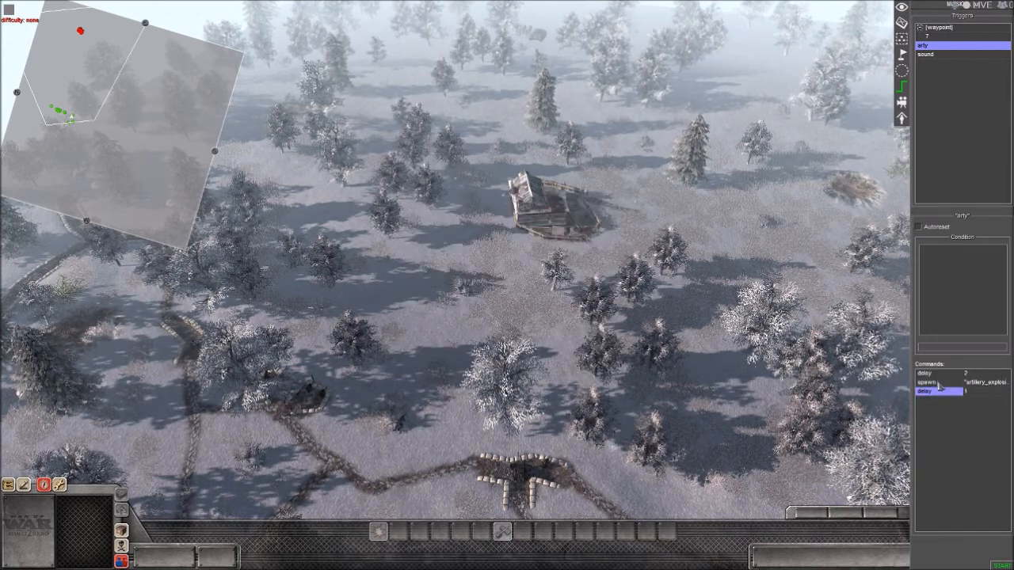
right_click(938, 392)
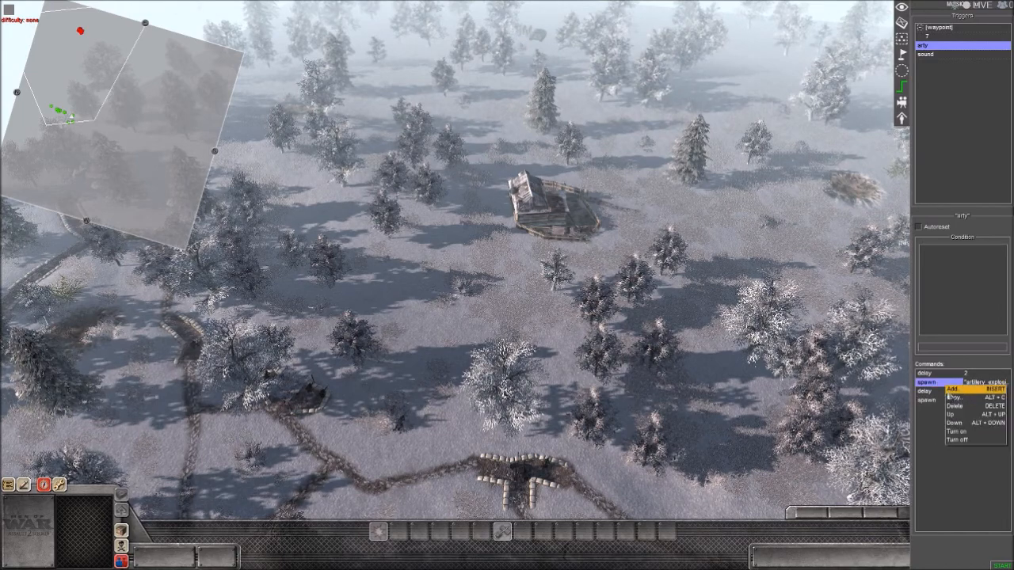
left_click(954, 389)
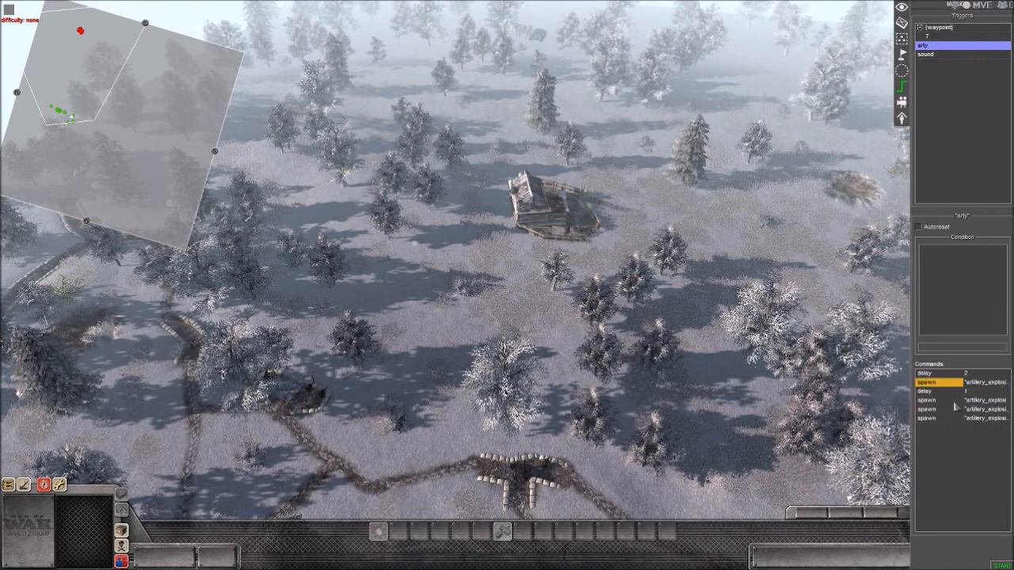
left_click(939, 391)
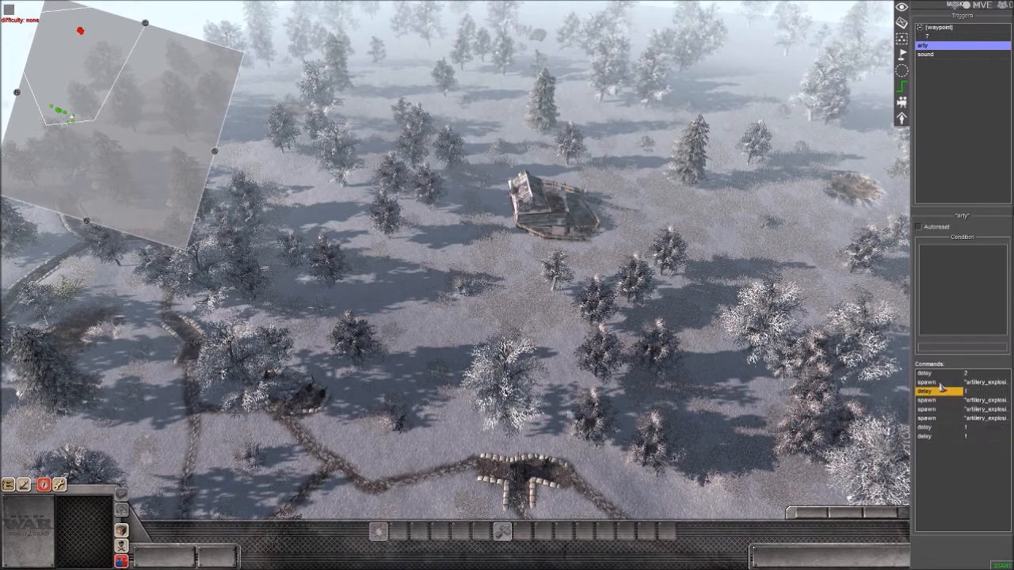
left_click(939, 428)
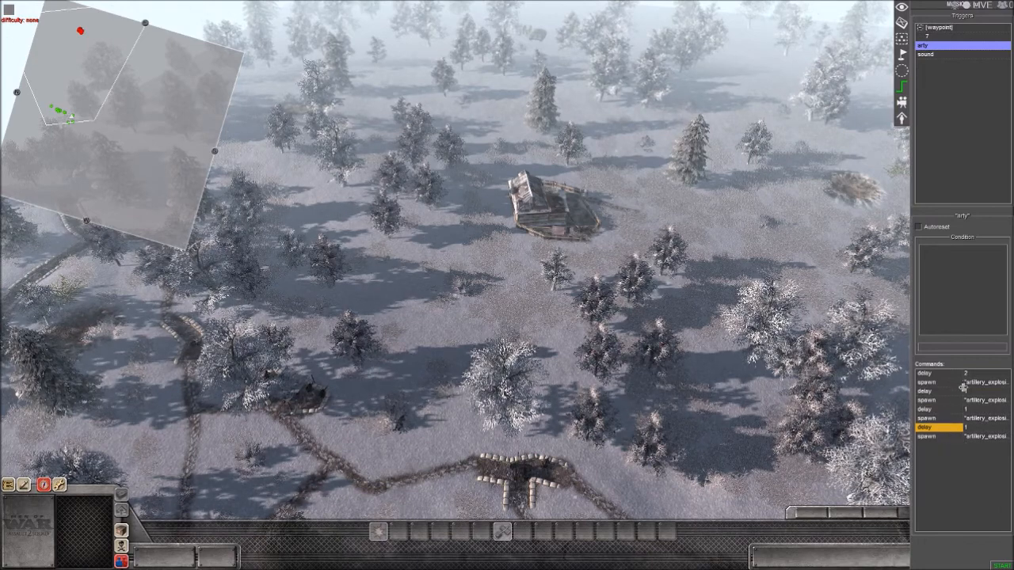
double_click(938, 382)
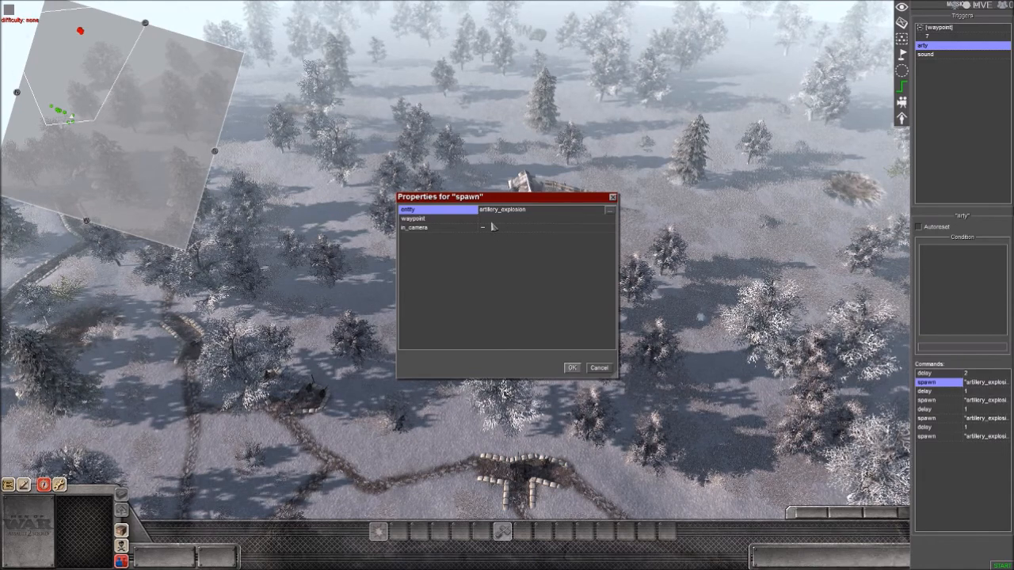
Point the spawn commands at waypoint 13.
left_click(412, 218)
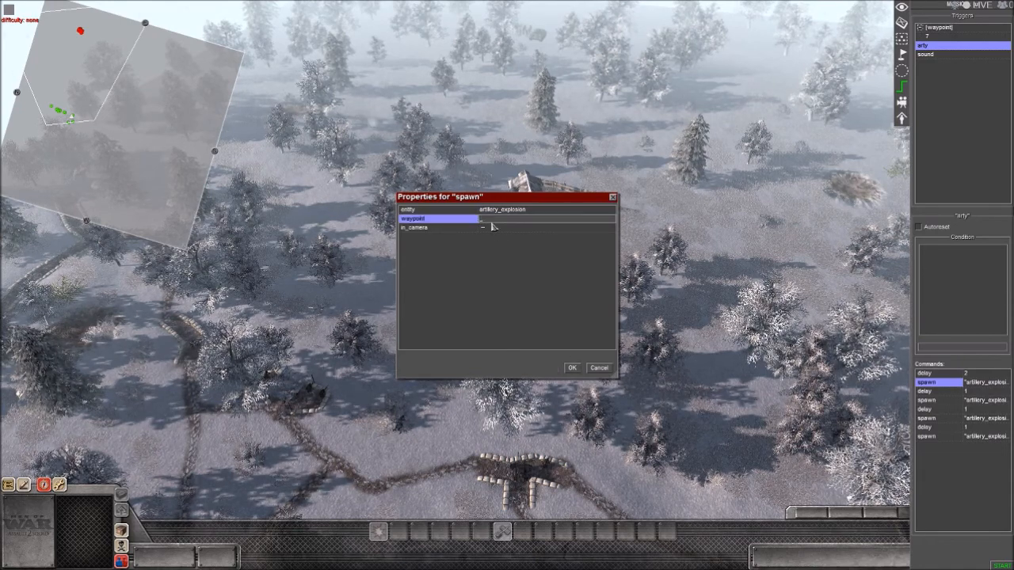
left_click(572, 367)
type("13")
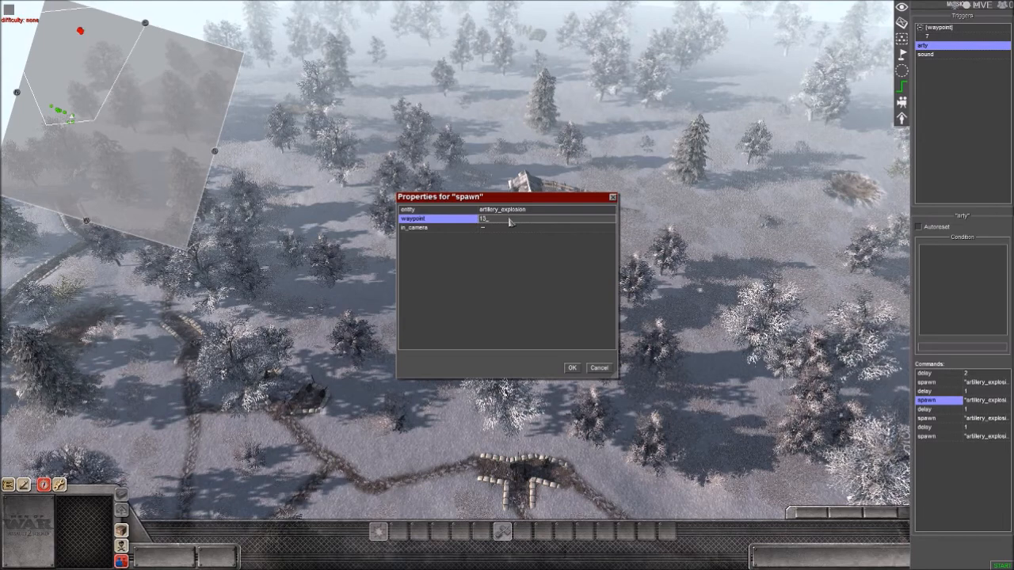
left_click(572, 368)
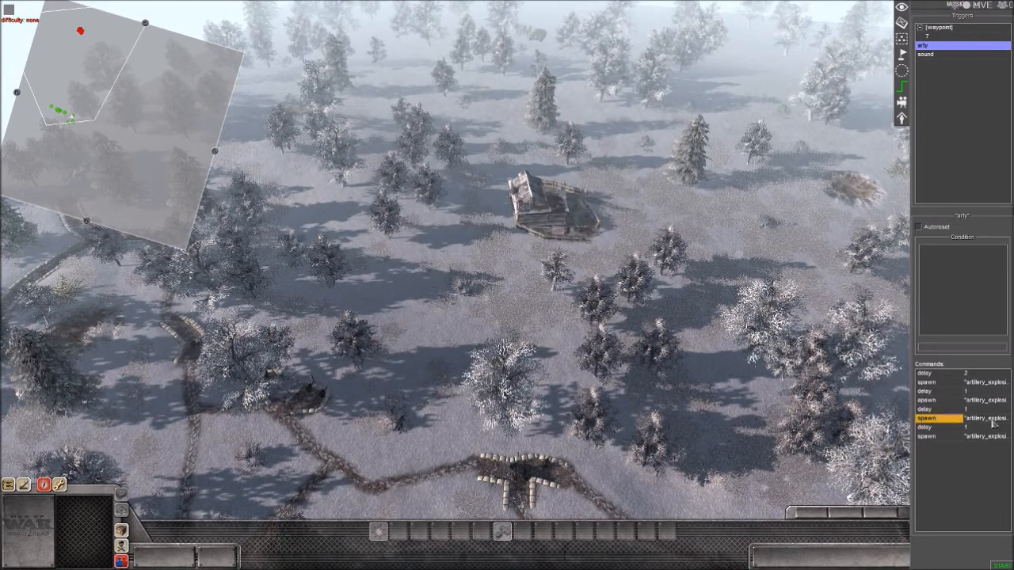
double_click(937, 418)
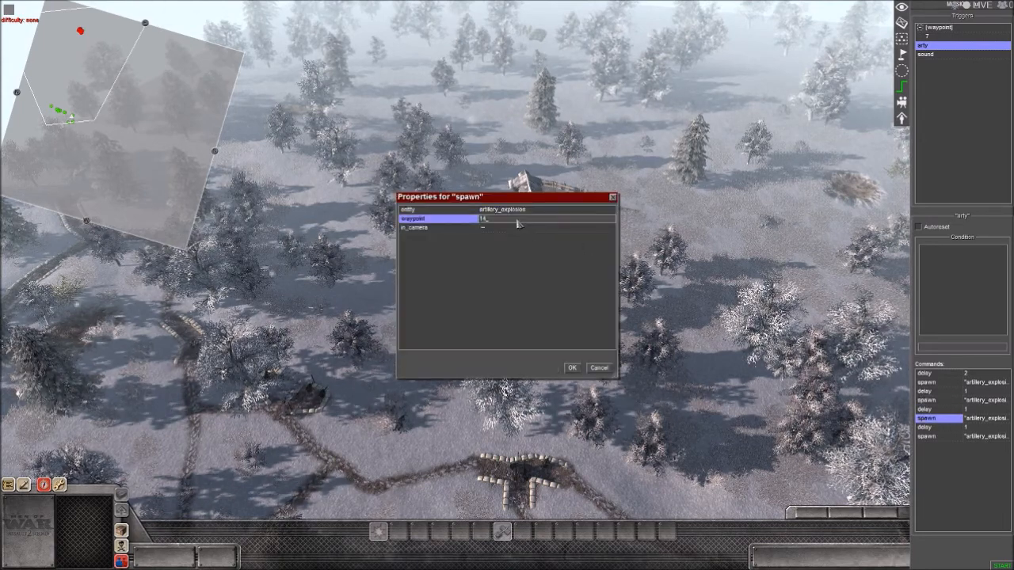
left_click(436, 209)
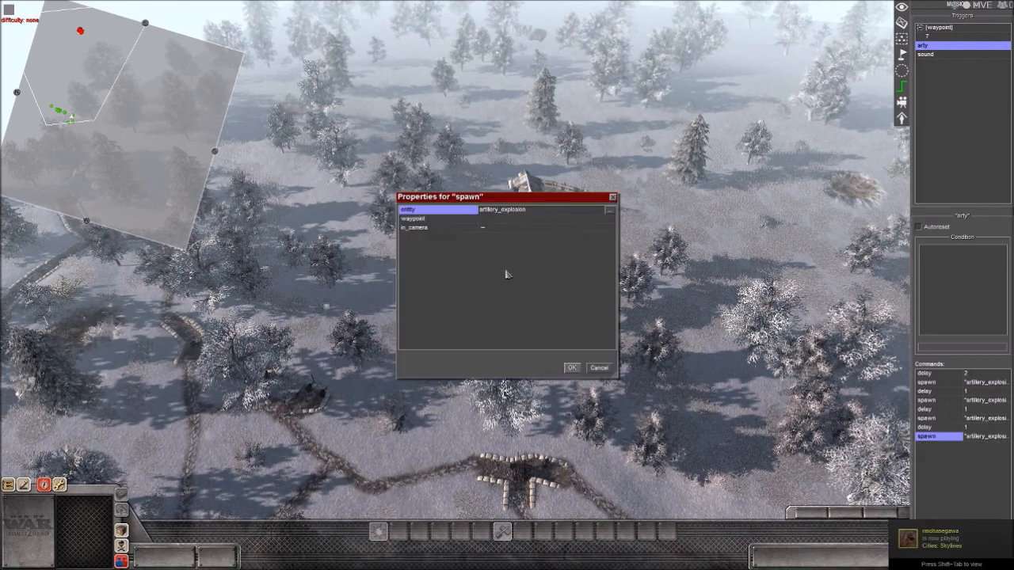
left_click(436, 219)
type("13")
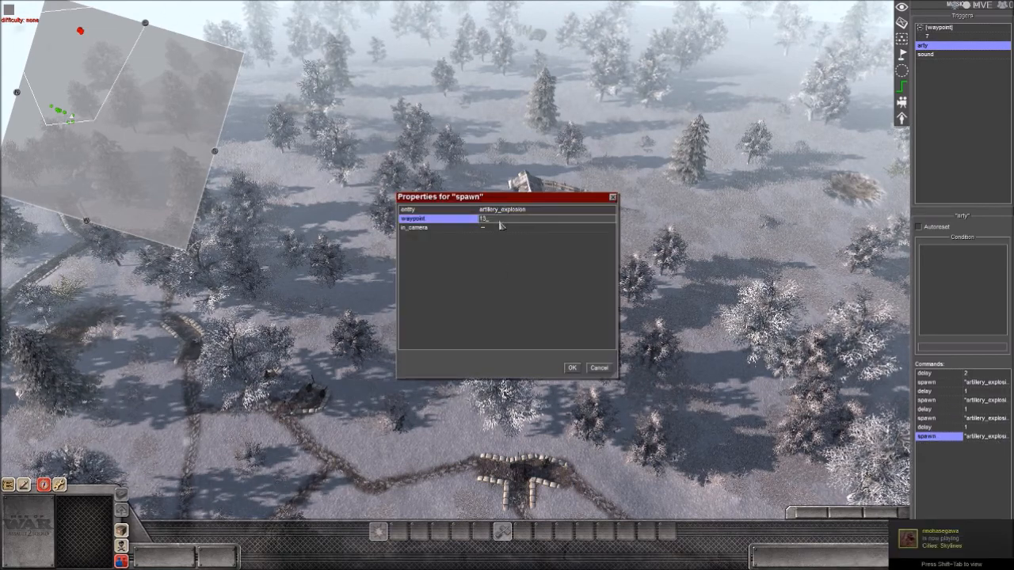
left_click(571, 367)
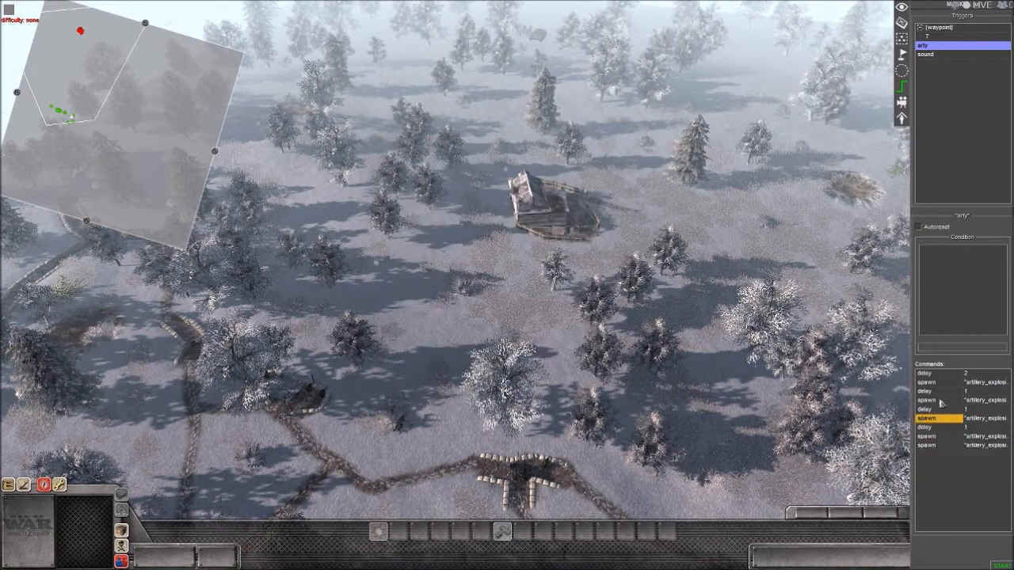
Copy further delay and spawn pairs, confirming waypoint 13 on the new spawn.
left_click(938, 400)
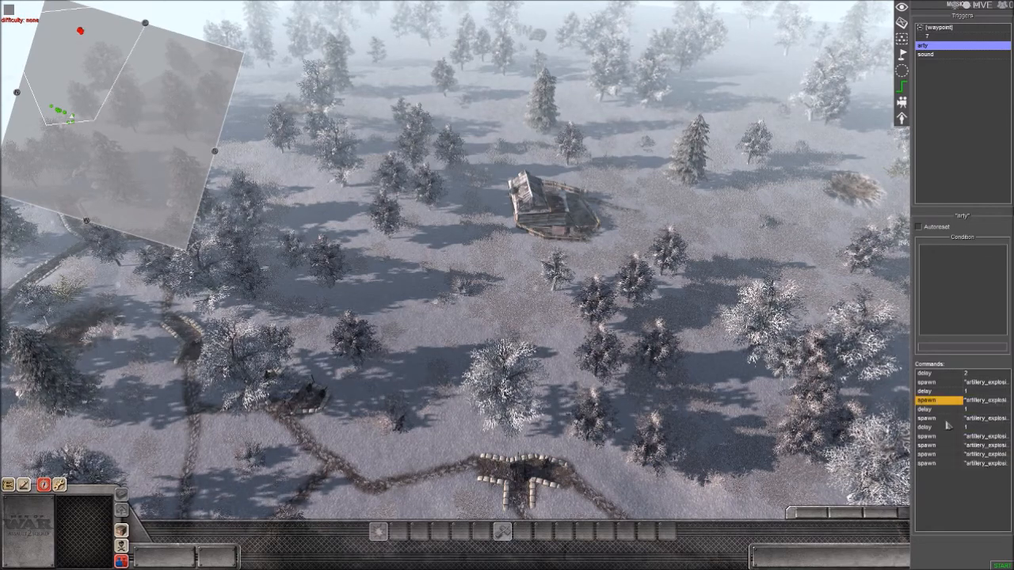
left_click(939, 427)
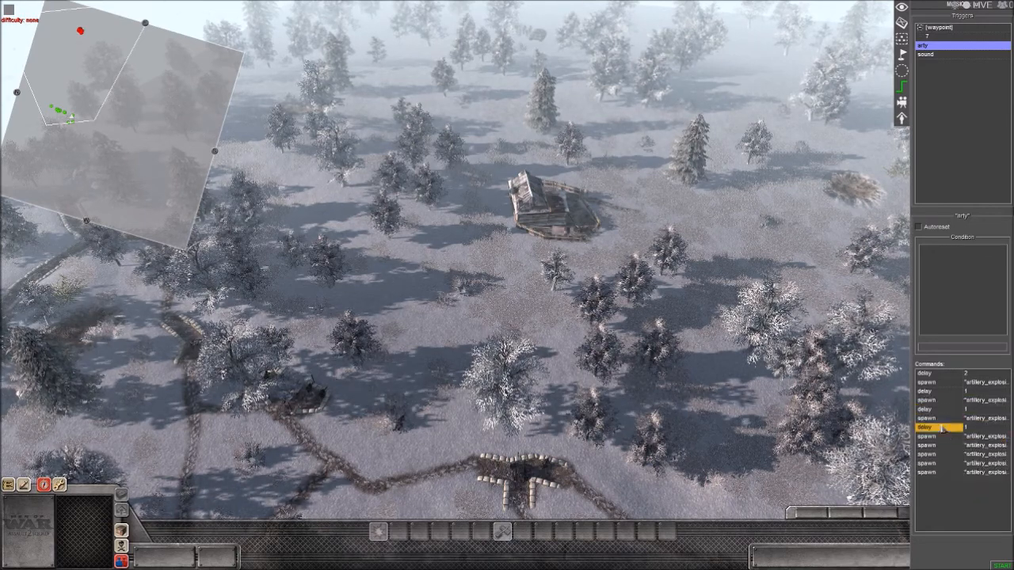
right_click(939, 428)
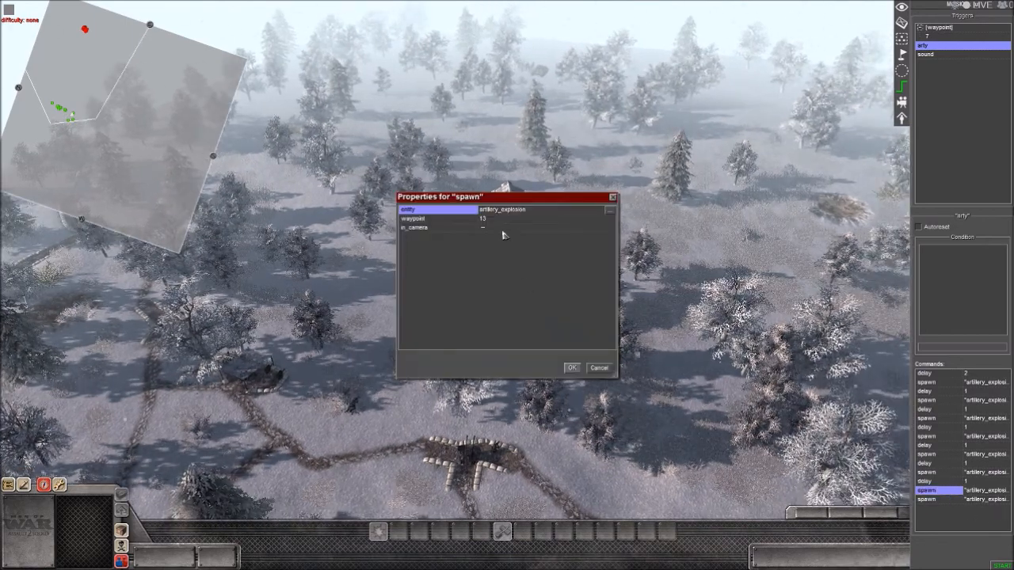
left_click(572, 368)
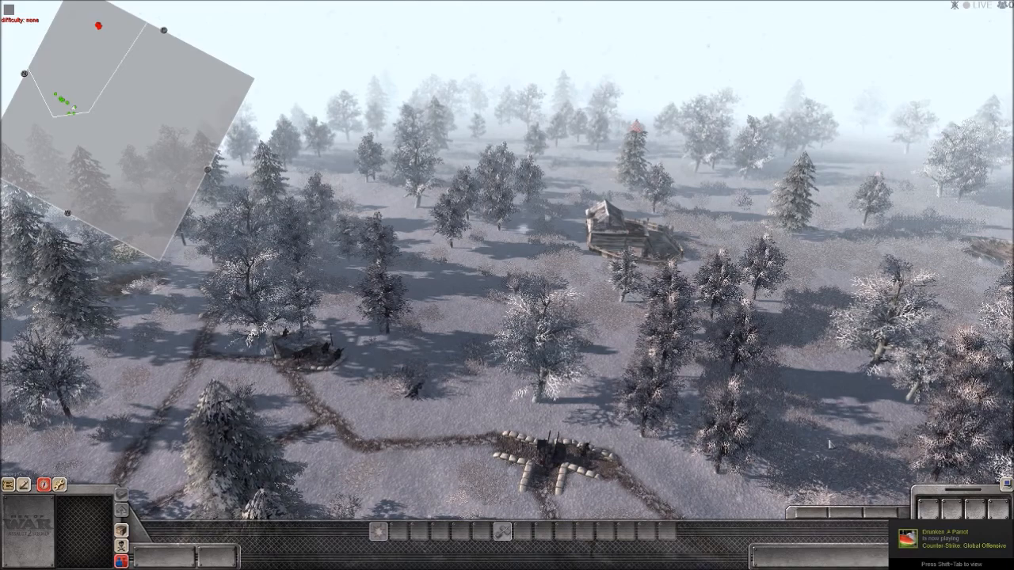
Run the mission to watch the artillery barrage, then bring up the Windows Start menu.
scroll("down", 3)
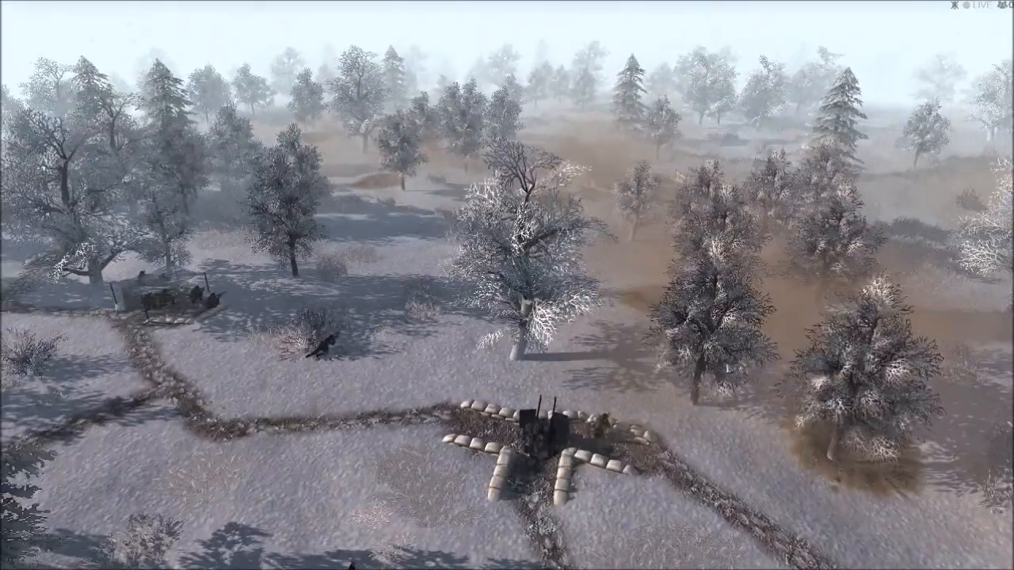
left_click(11, 562)
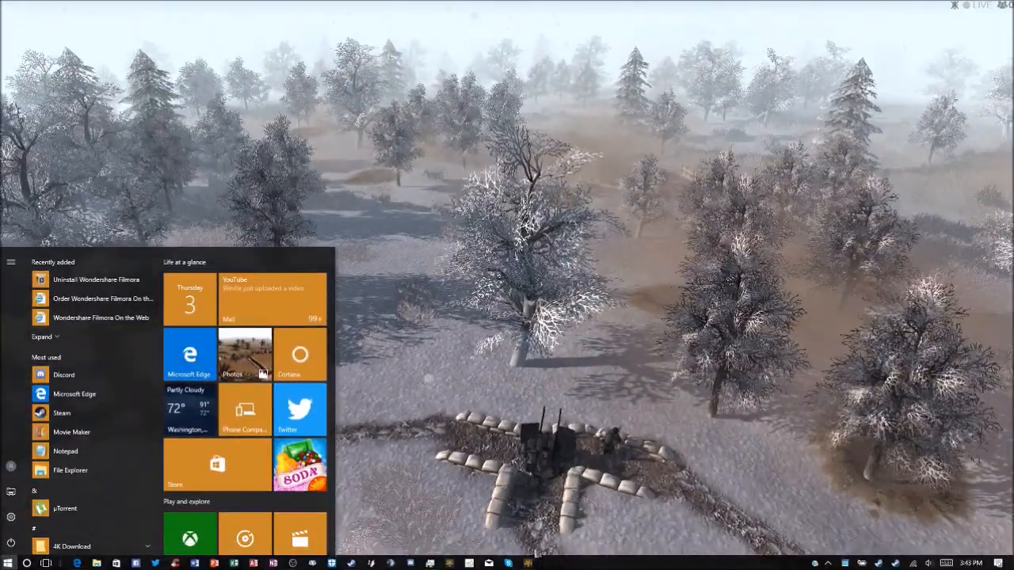